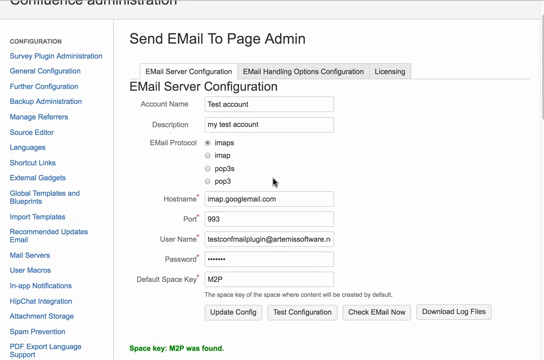
mouse_move(352, 152)
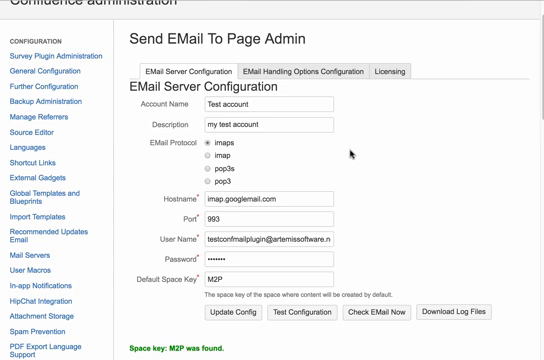
mouse_move(196, 126)
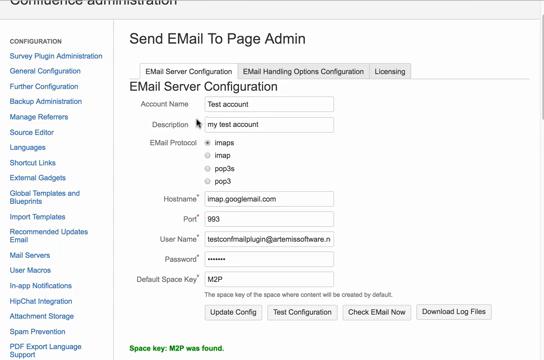
- Search the admin page for 'se' to locate Send EMail To Page Admin in the sidebar
scroll(up, 3)
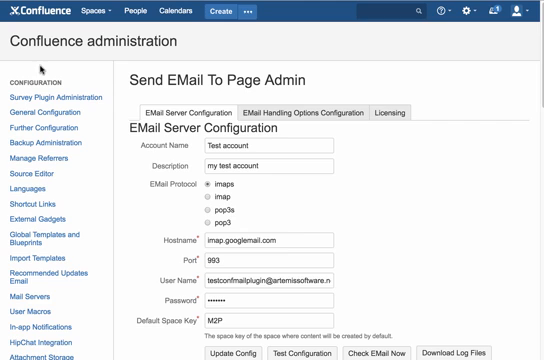
text(send)
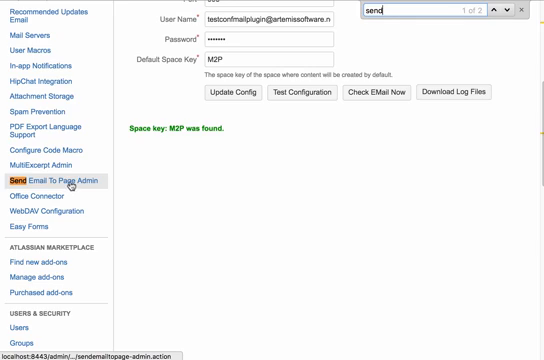
scroll(up, 3)
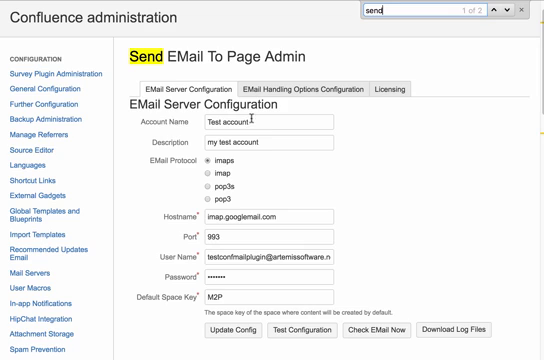
mouse_move(190, 172)
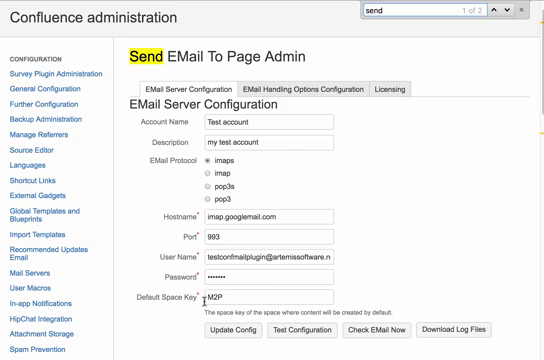
- Run Test Configuration and confirm the IMAPS test account connects successfully
click(298, 292)
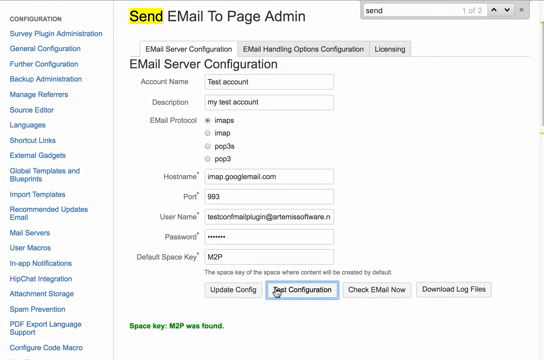
click(284, 292)
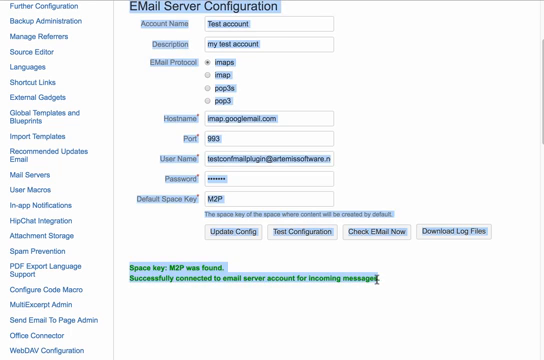
scroll(up, 3)
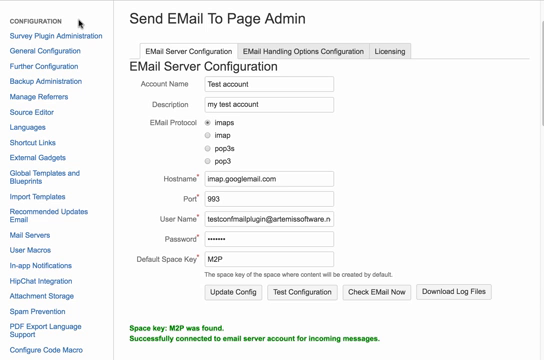
mouse_move(412, 218)
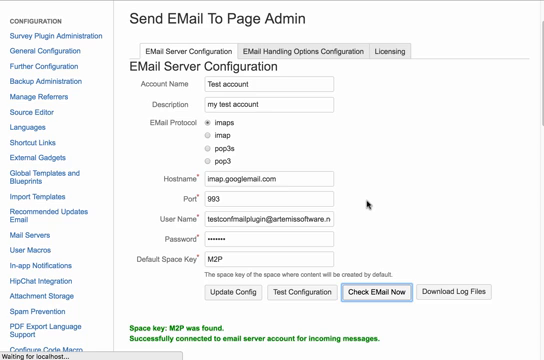
- Scroll to the EMail Processing Information log produced by the email check
scroll(down, 3)
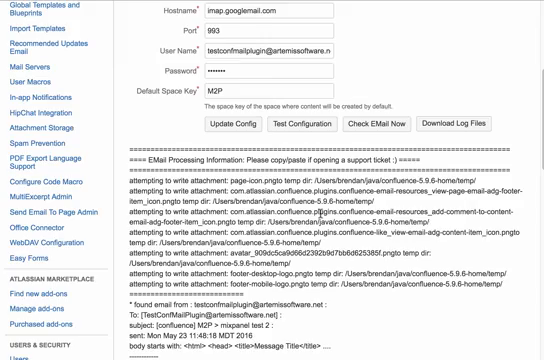
scroll(down, 3)
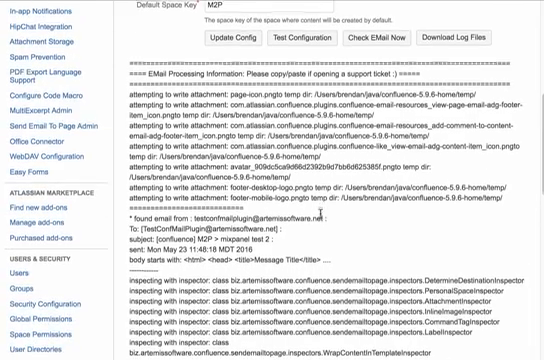
scroll(down, 3)
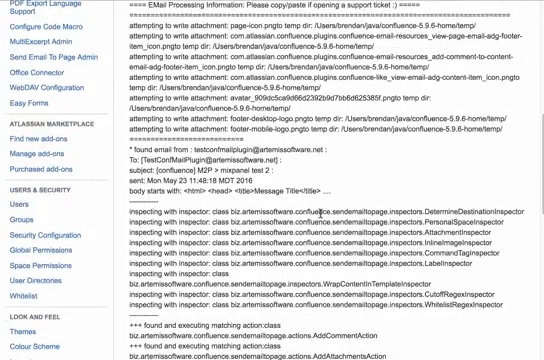
scroll(down, 3)
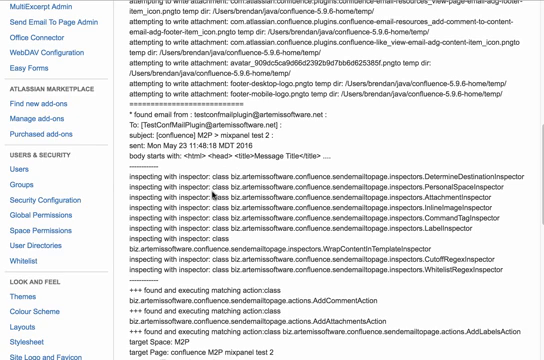
scroll(down, 3)
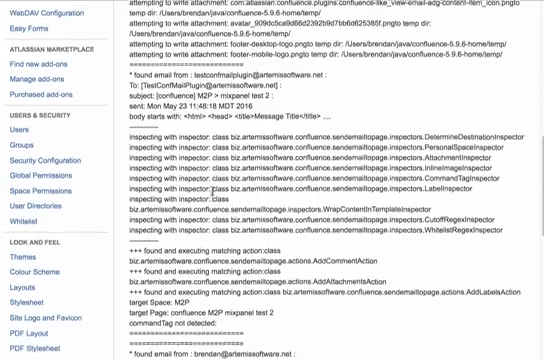
scroll(down, 3)
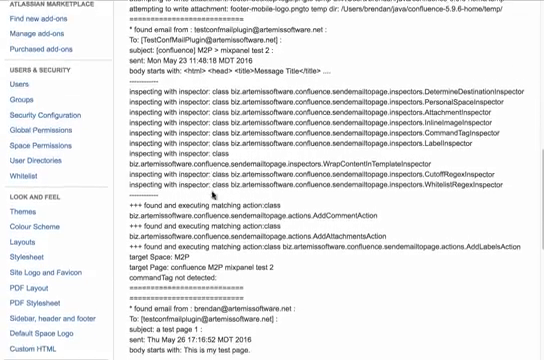
scroll(down, 3)
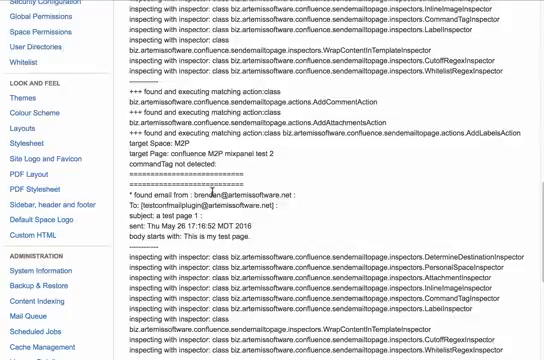
scroll(down, 3)
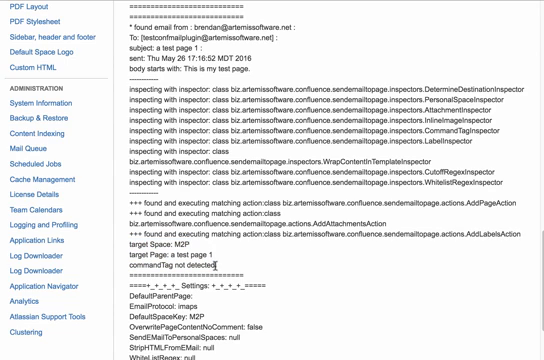
scroll(down, 3)
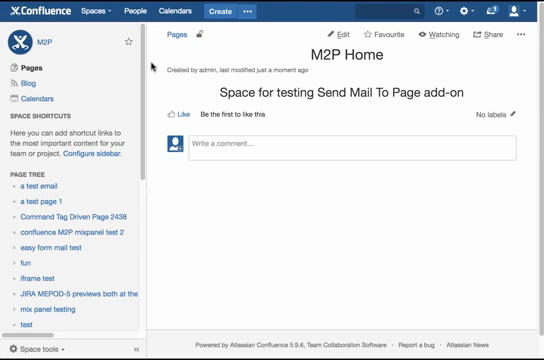
mouse_move(212, 170)
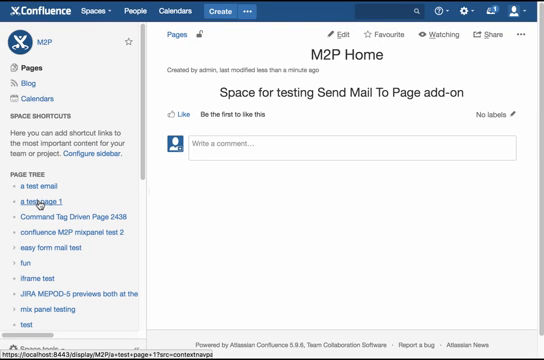
- Open 'a test page 1' from the M2P space page tree
click(36, 204)
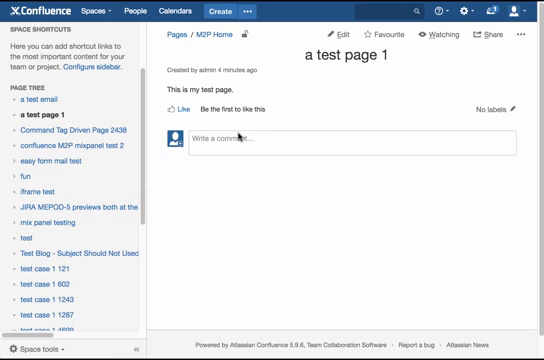
mouse_move(230, 140)
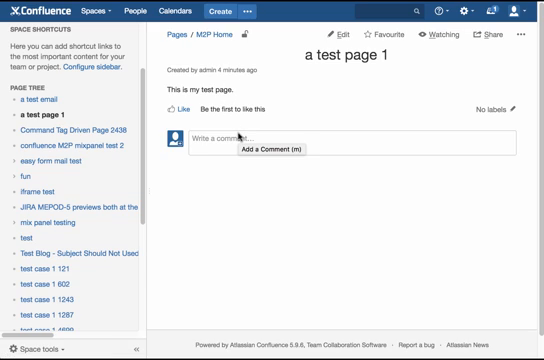